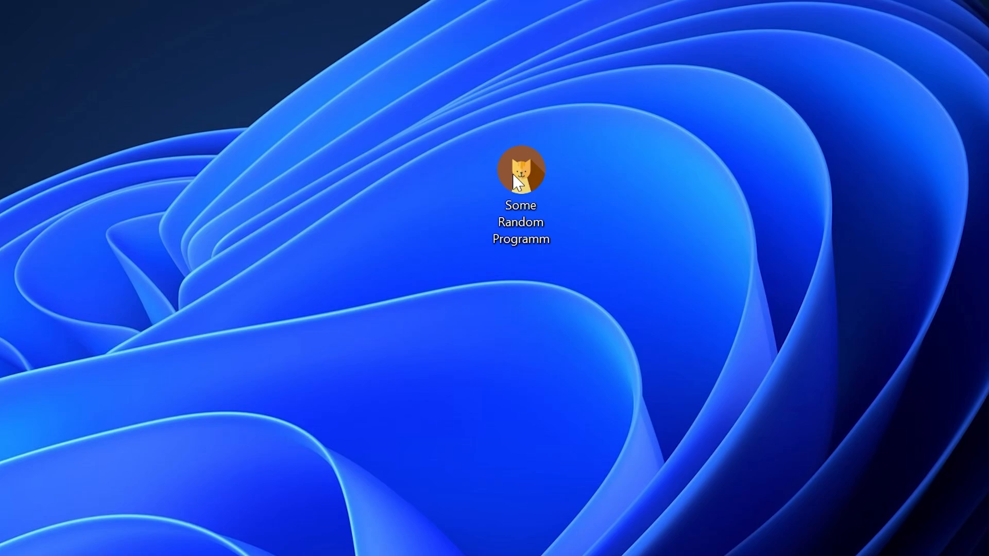
Launch Some Random Programm from its desktop icon
double_click(520, 169)
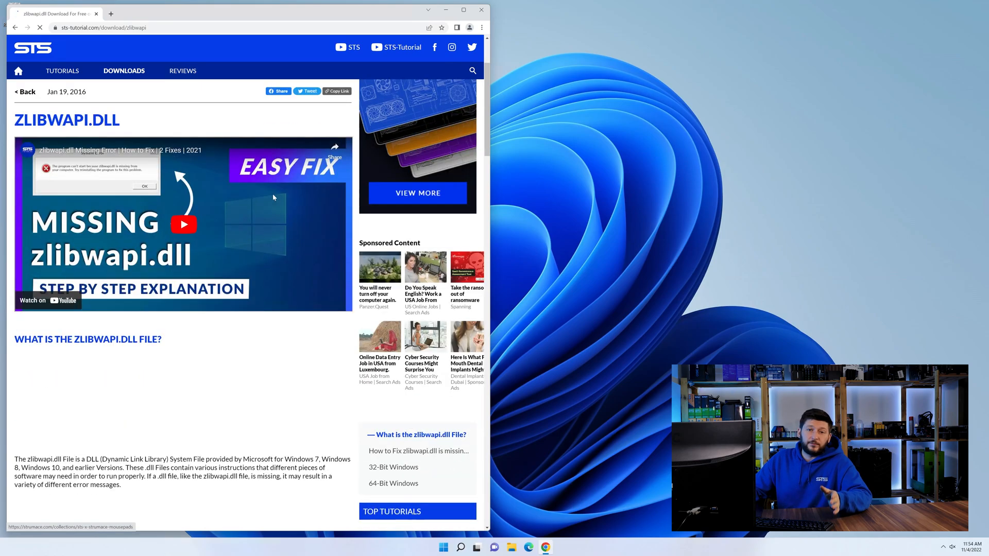
Download the 32-bit zlibwapi.dll from the STS Tutorial page
scroll("down", 3)
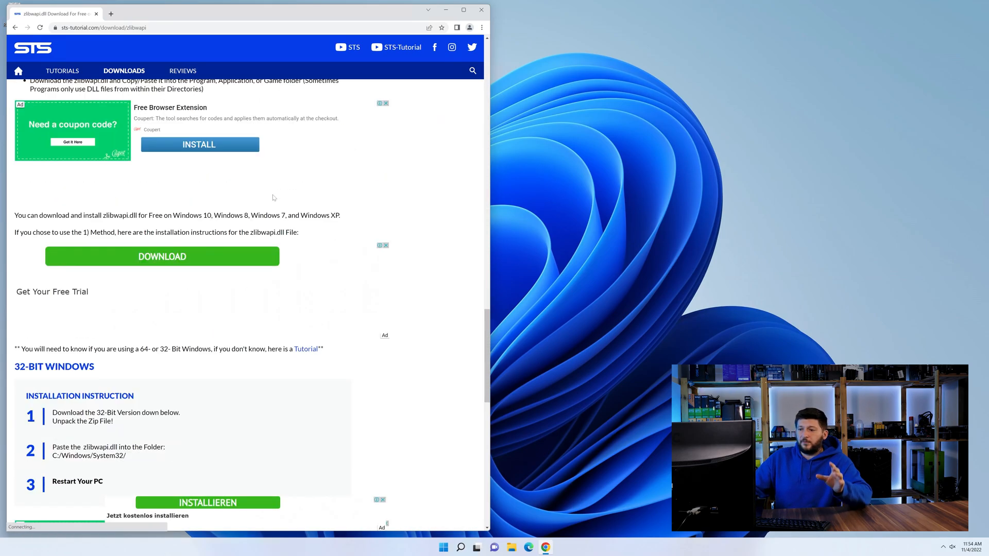
scroll("down", 3)
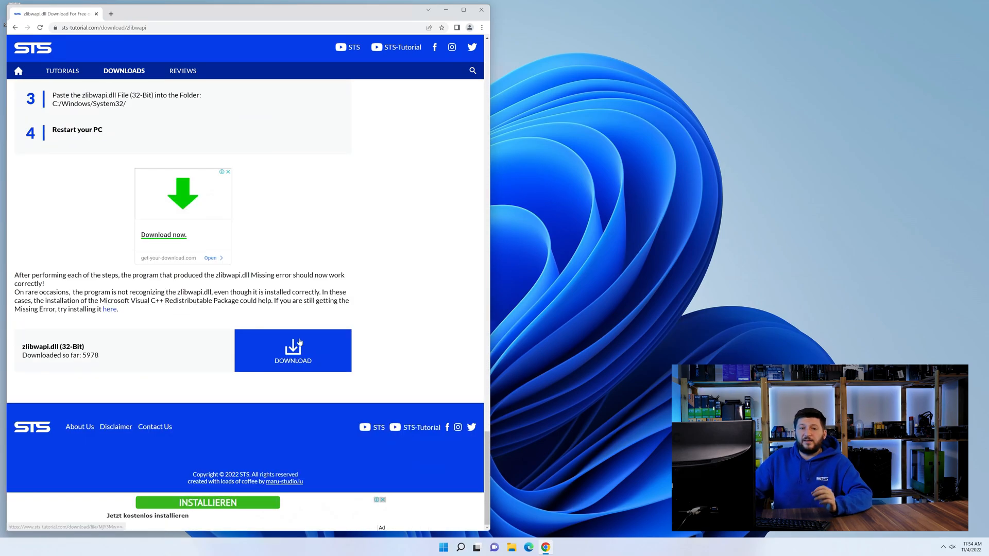
left_click(293, 350)
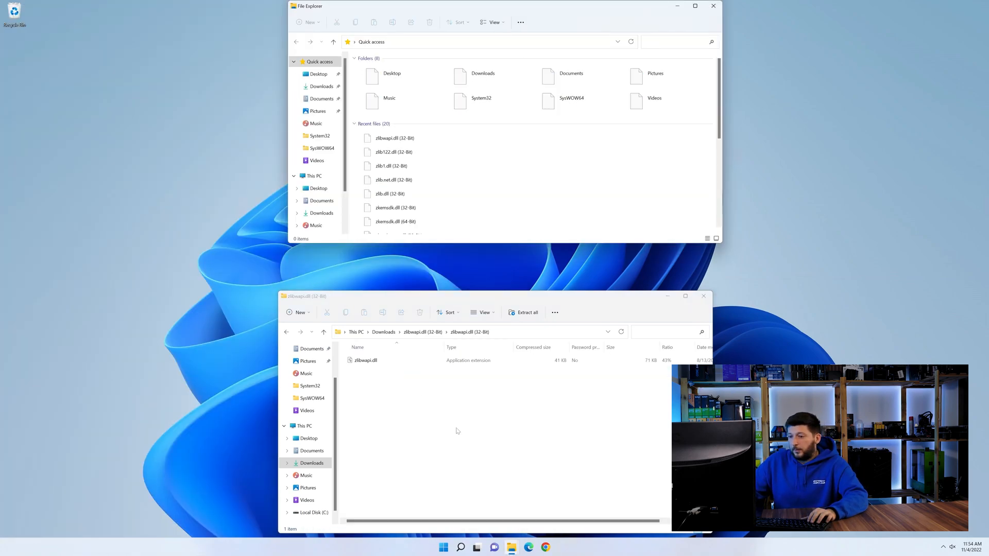
Copy zlibwapi.dll into C:\Windows\System32 and SysWOW64, then close that folder window
left_click(314, 175)
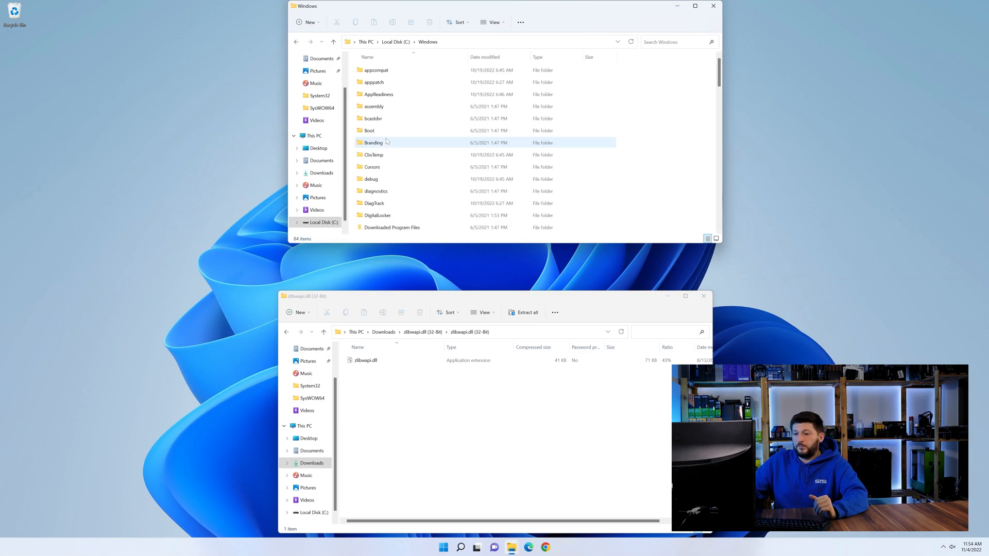
scroll("down", 3)
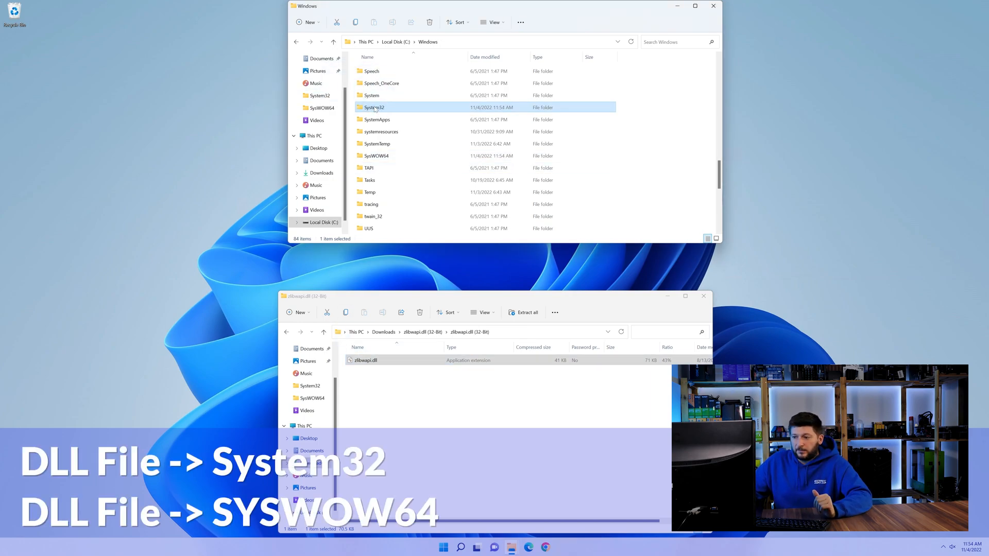
left_click(712, 5)
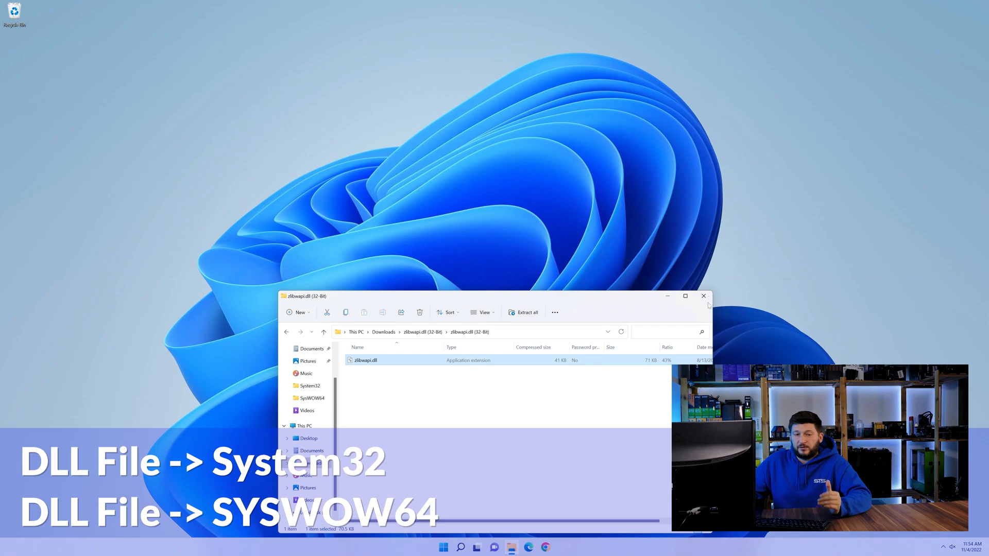
Close the zlibwapi.dll (32-Bit) archive window
left_click(704, 296)
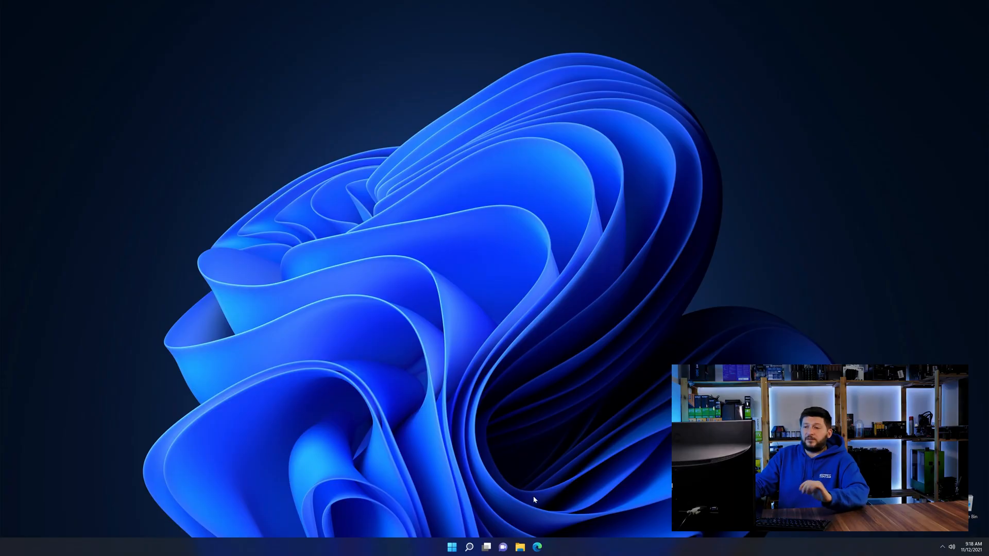
Open the Visual C++ Redistributable 2019 page and scroll to the vc_redist download buttons
left_click(537, 547)
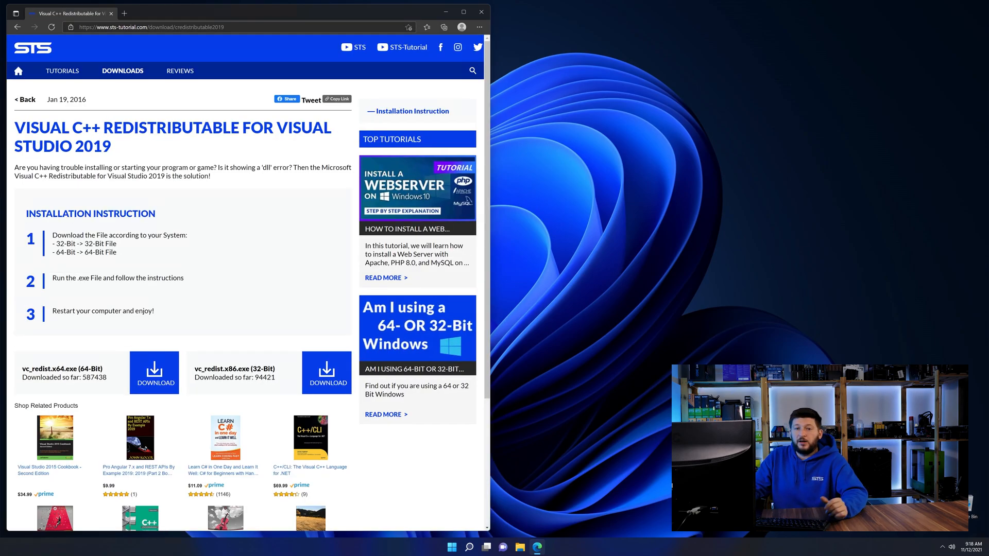
scroll("down", 3)
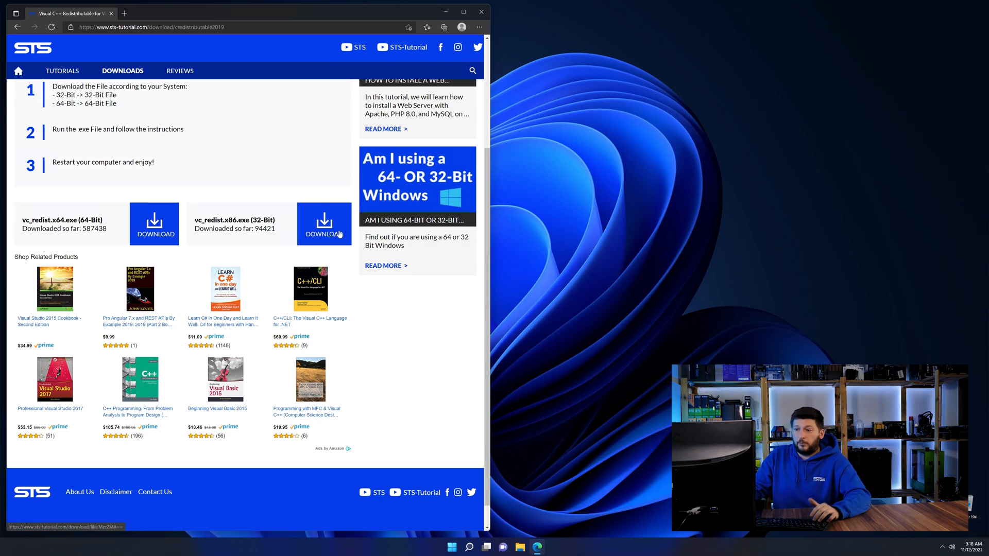
scroll("down", 3)
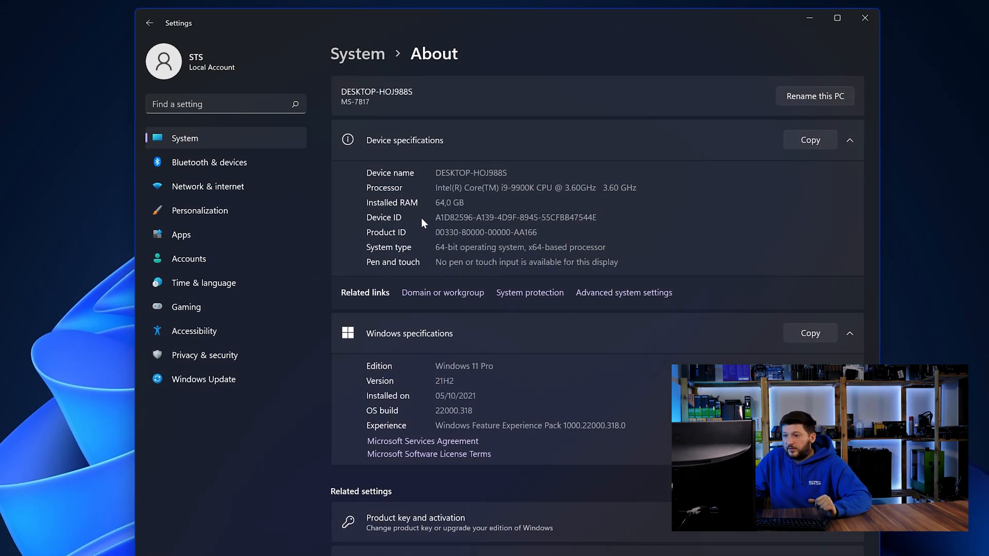
Confirm a 64-bit system in Settings, then return to the download page
double_click(441, 247)
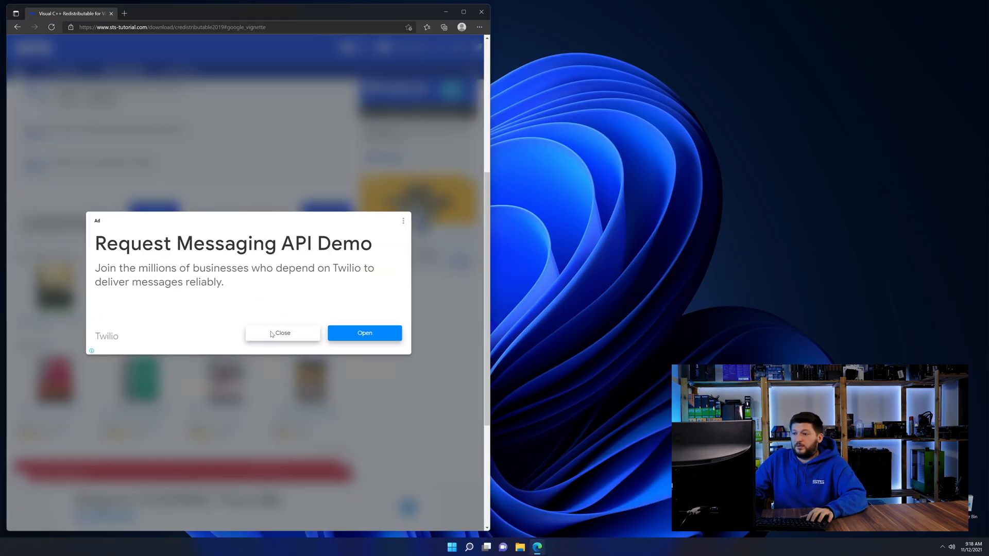
Close the ad, run vc_redist.x64.exe and install the Visual C++ 2015-2019 Redistributable
left_click(283, 333)
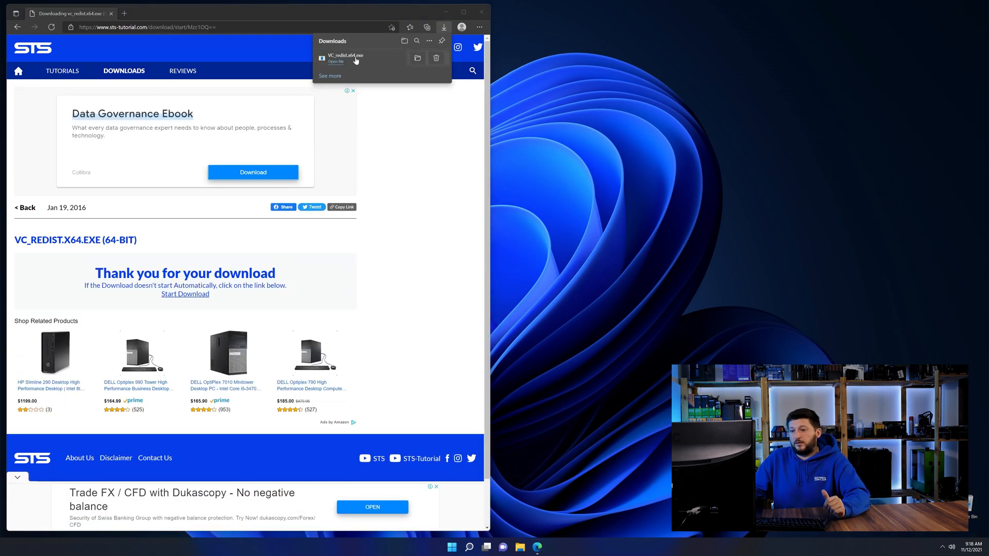
left_click(335, 62)
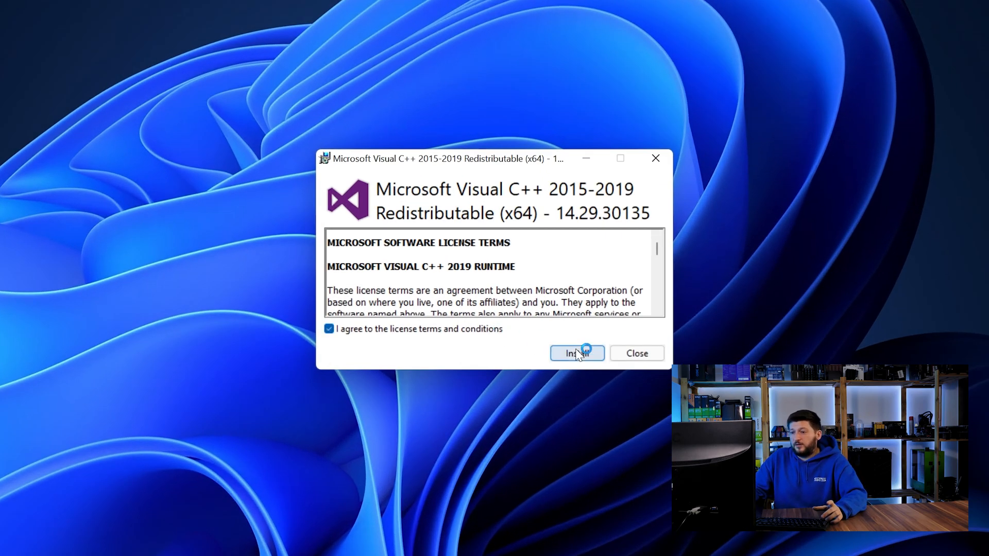
left_click(576, 352)
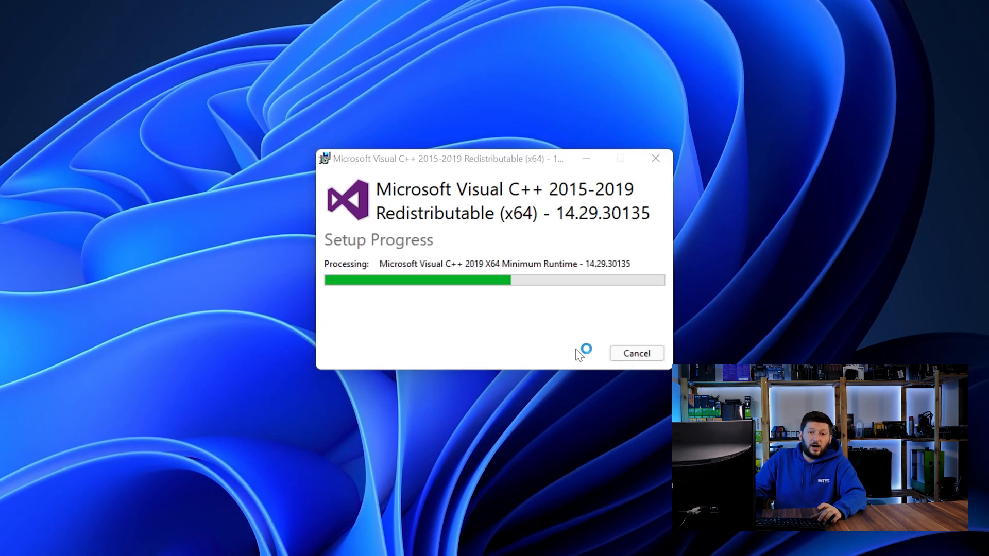